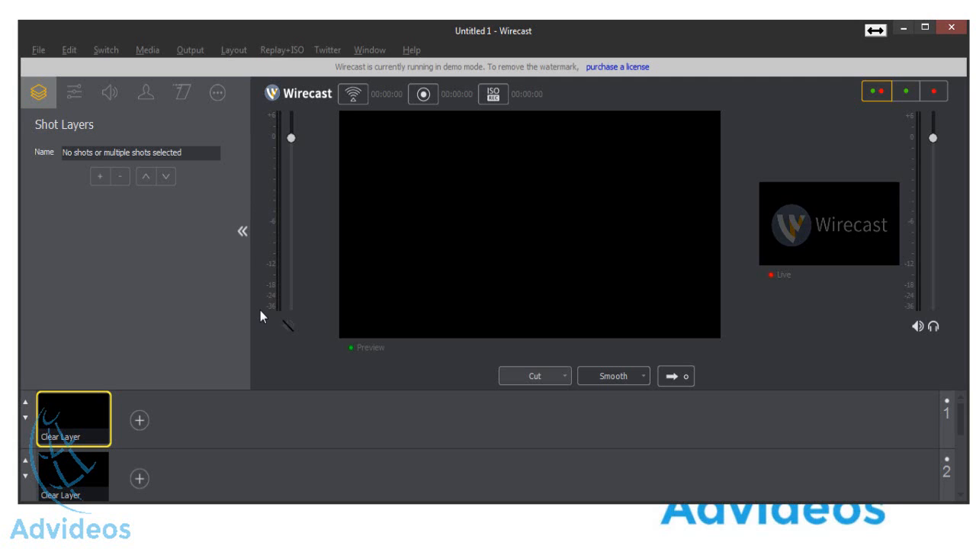
# - Show the list of source types available for a new shot on the first layer
pyautogui.click(140, 420)
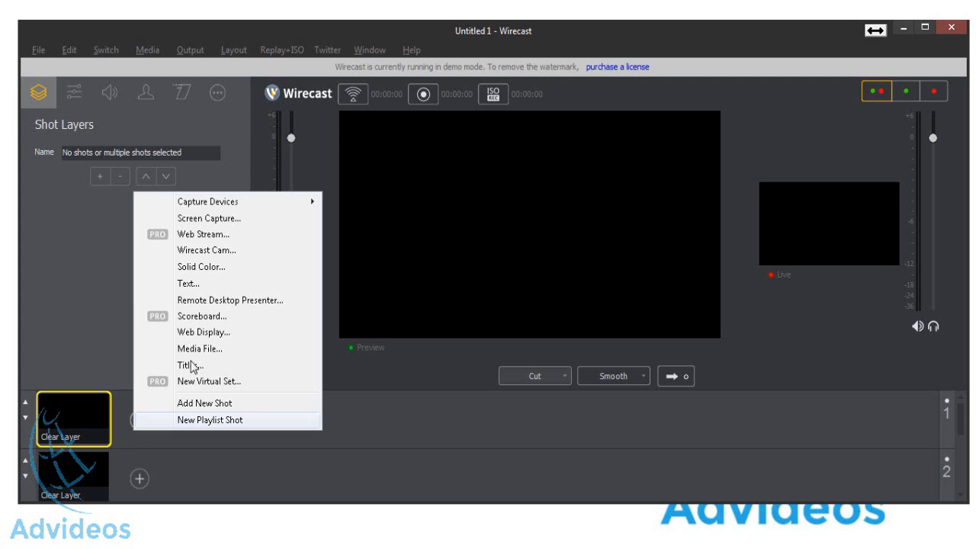
pyautogui.moveTo(281, 167)
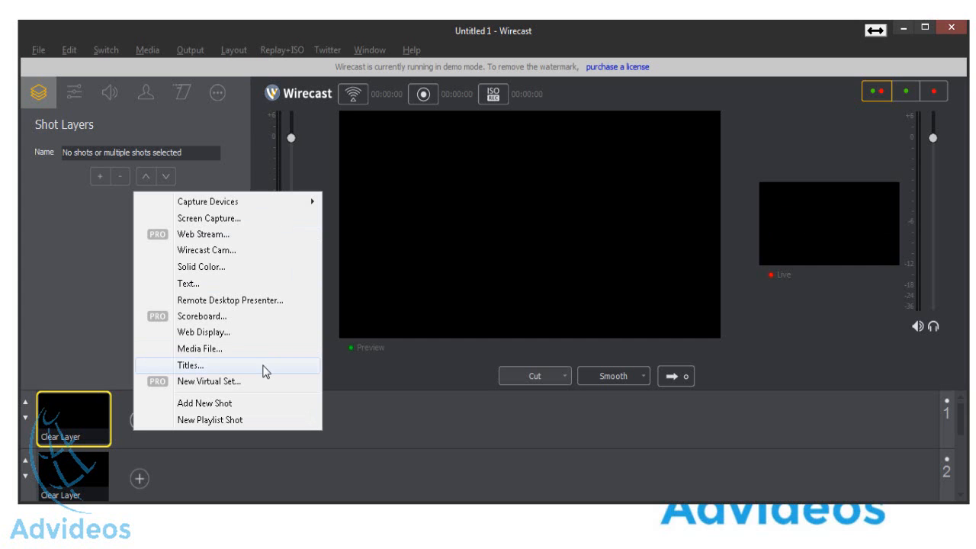
pyautogui.moveTo(263, 362)
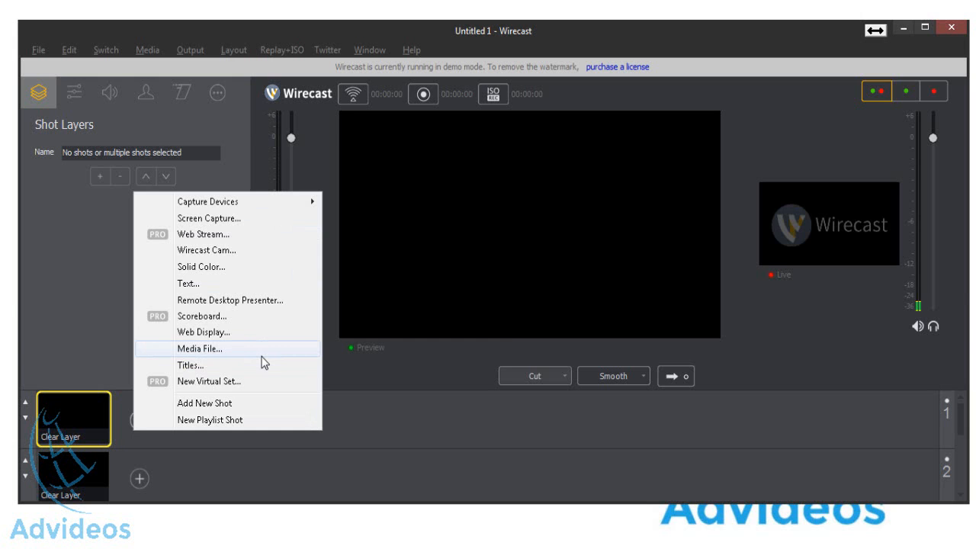
# - Add the media file Facebook1.wmv as a new shot on the first layer
pyautogui.click(201, 348)
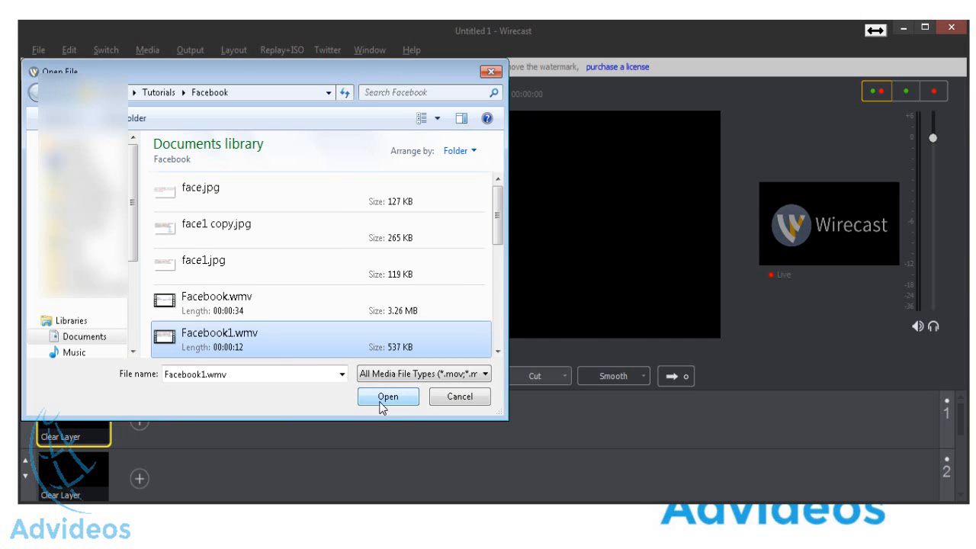
pyautogui.click(388, 396)
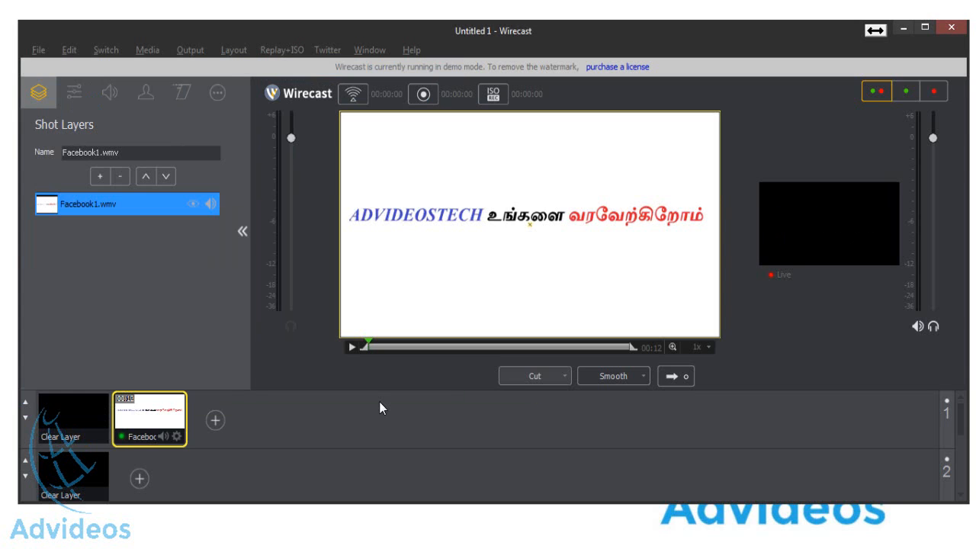
pyautogui.moveTo(189, 48)
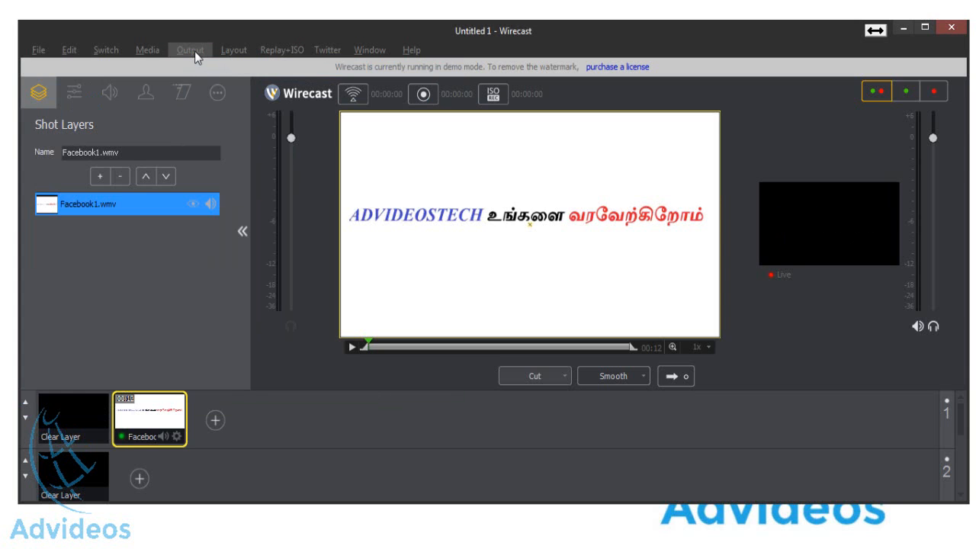
# - Reach Output Settings and browse the available output destinations for a new stream
pyautogui.click(189, 49)
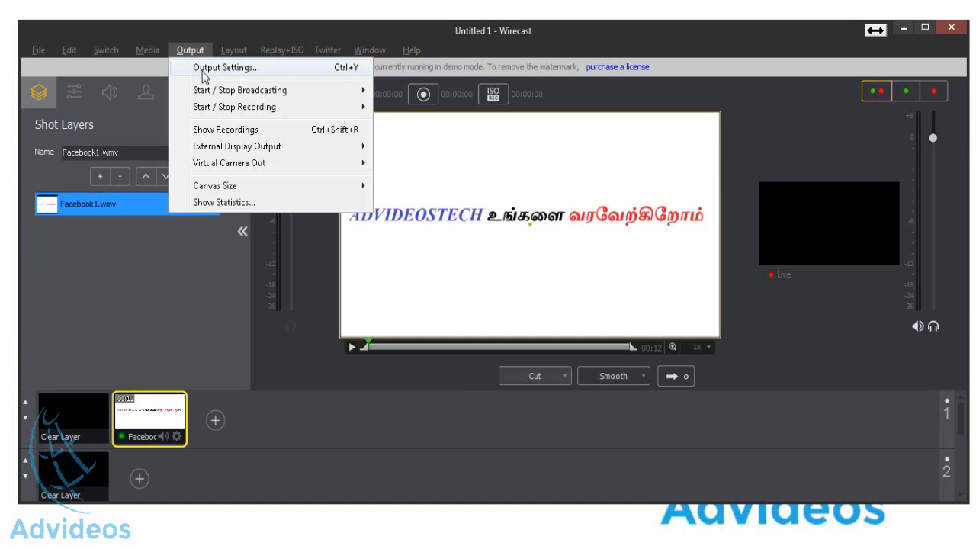
pyautogui.click(226, 67)
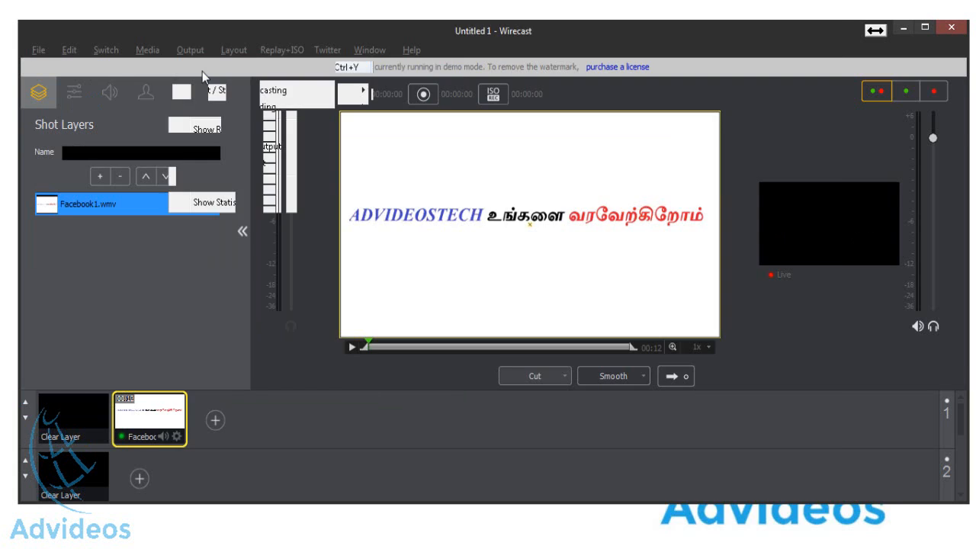
pyautogui.click(189, 49)
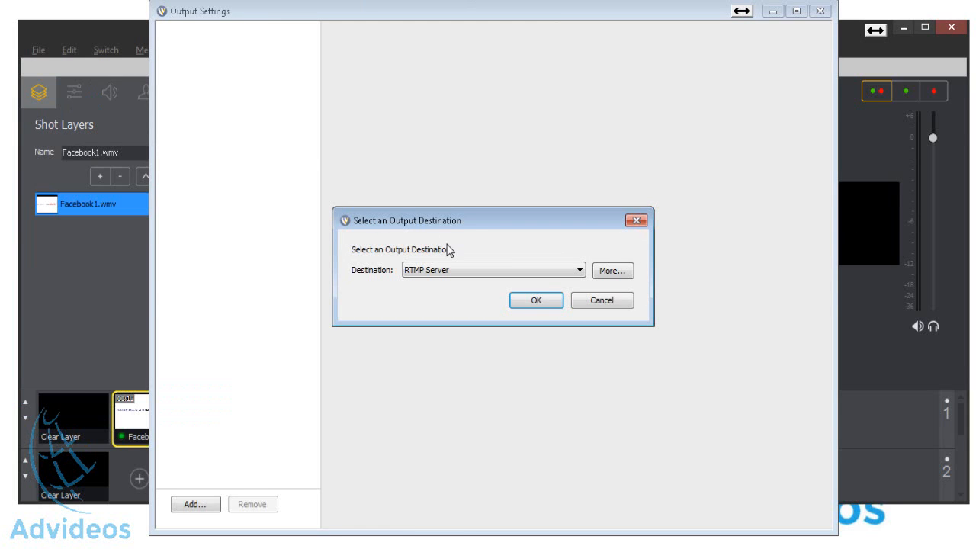
pyautogui.click(578, 268)
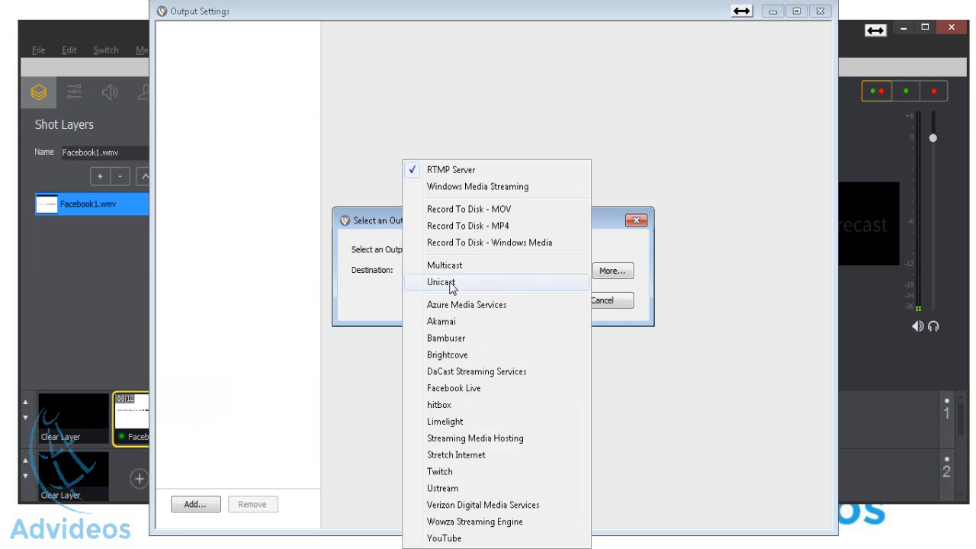
pyautogui.moveTo(469, 400)
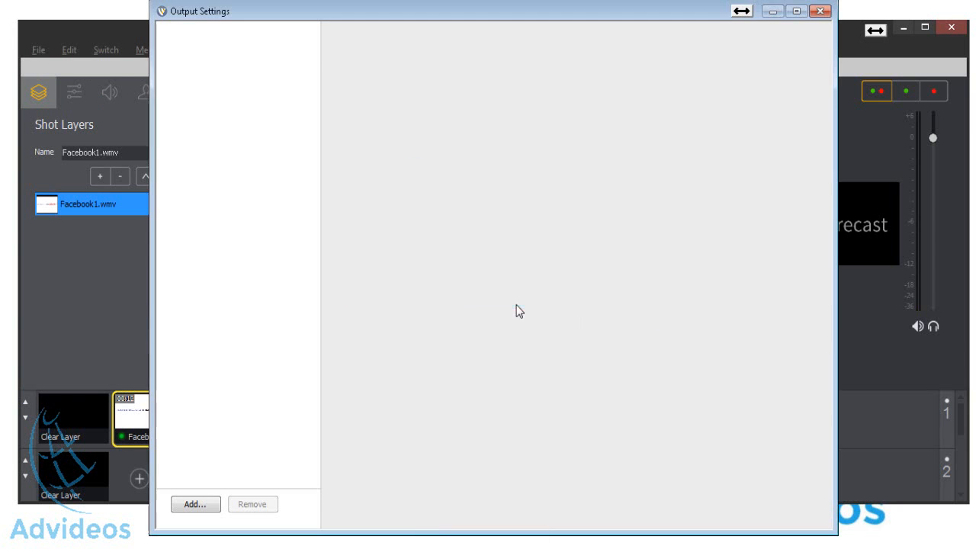
# - Confirm Facebook Live as the destination and authenticate a Facebook account for posting
pyautogui.click(195, 503)
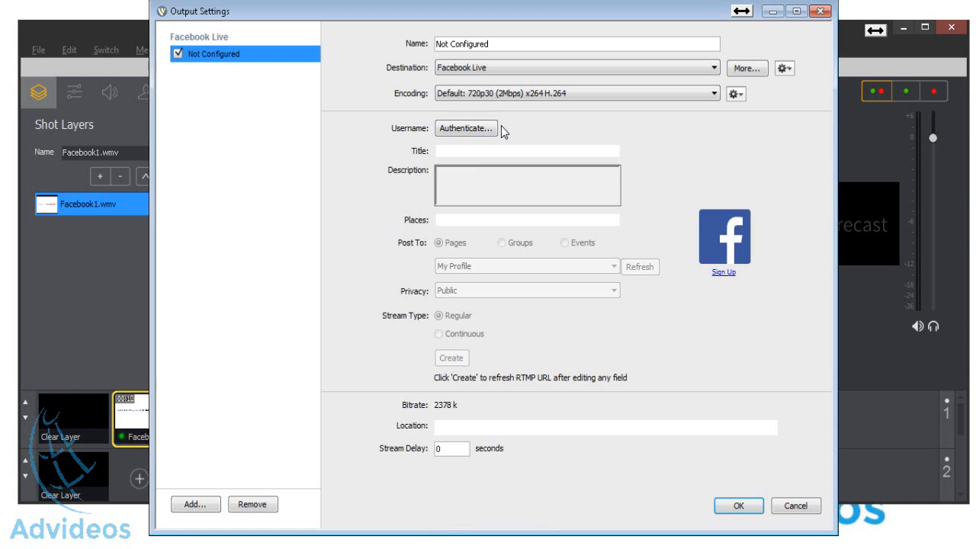
pyautogui.moveTo(466, 128)
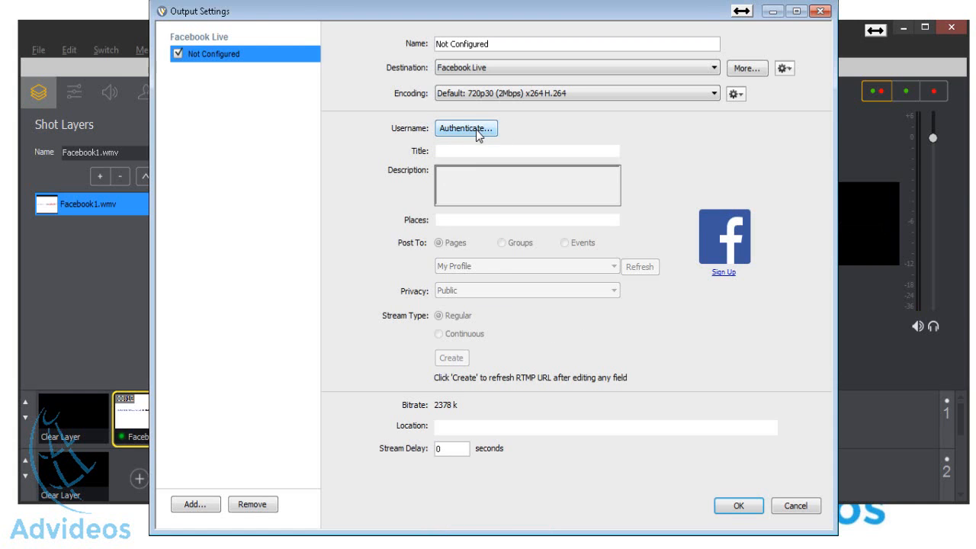
pyautogui.click(466, 128)
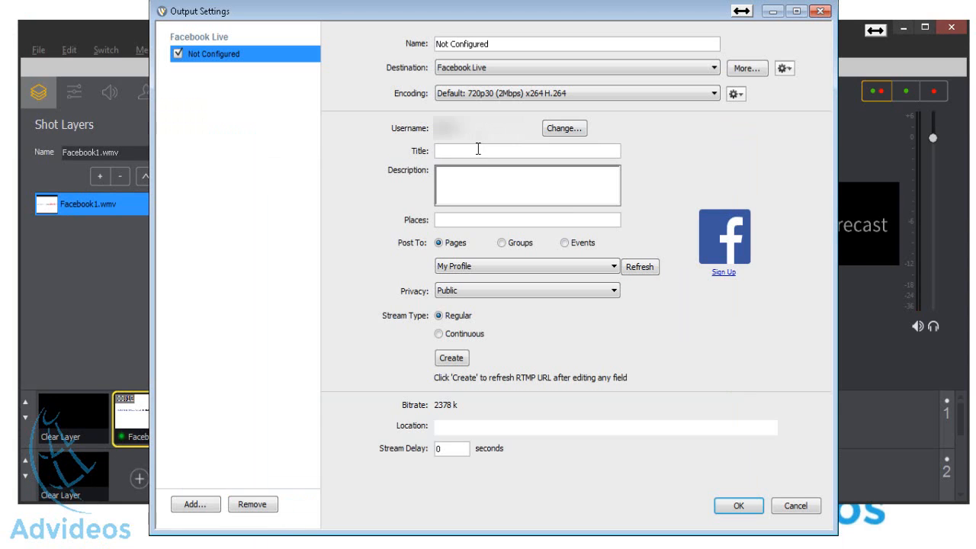
# - Set the stream title and description to 'Test' and generate the RTMP stream location
pyautogui.write('Test')
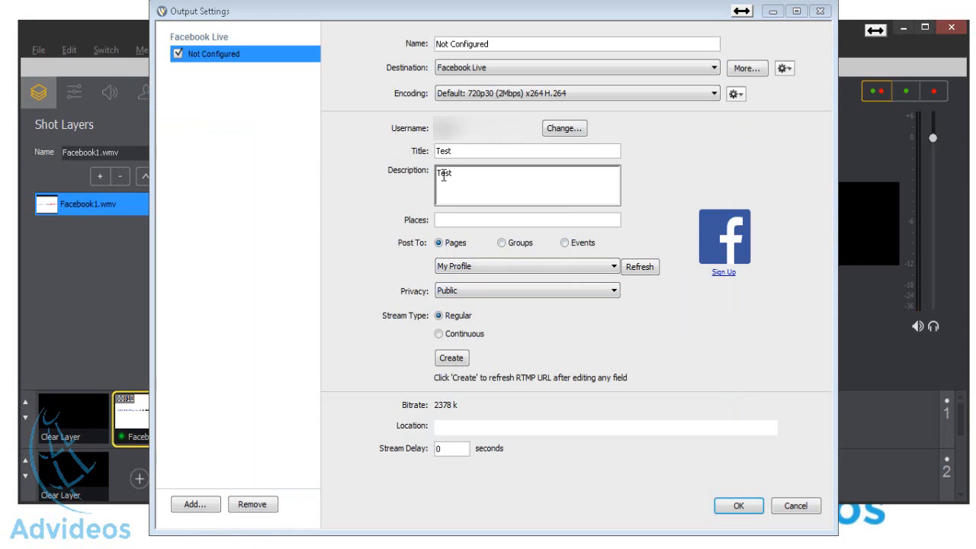
pyautogui.click(526, 265)
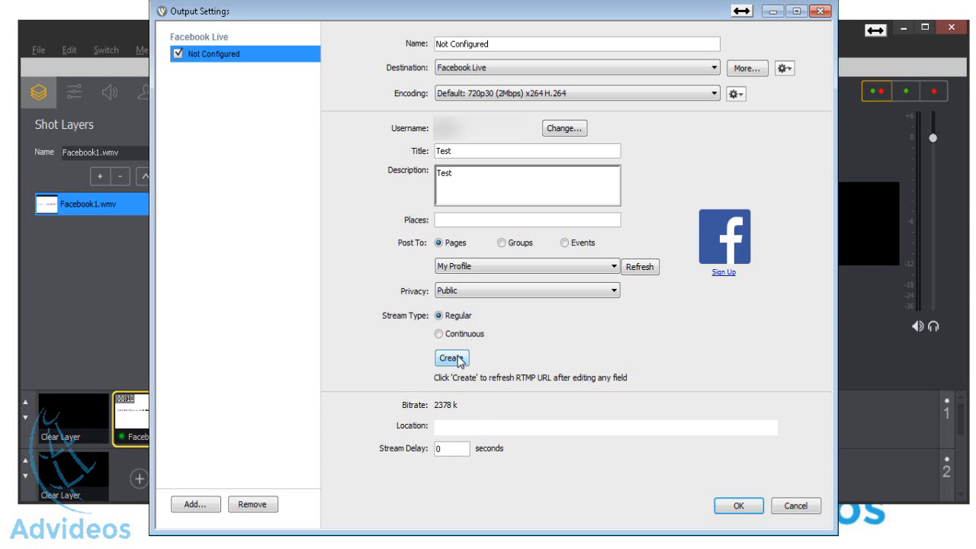
pyautogui.click(451, 357)
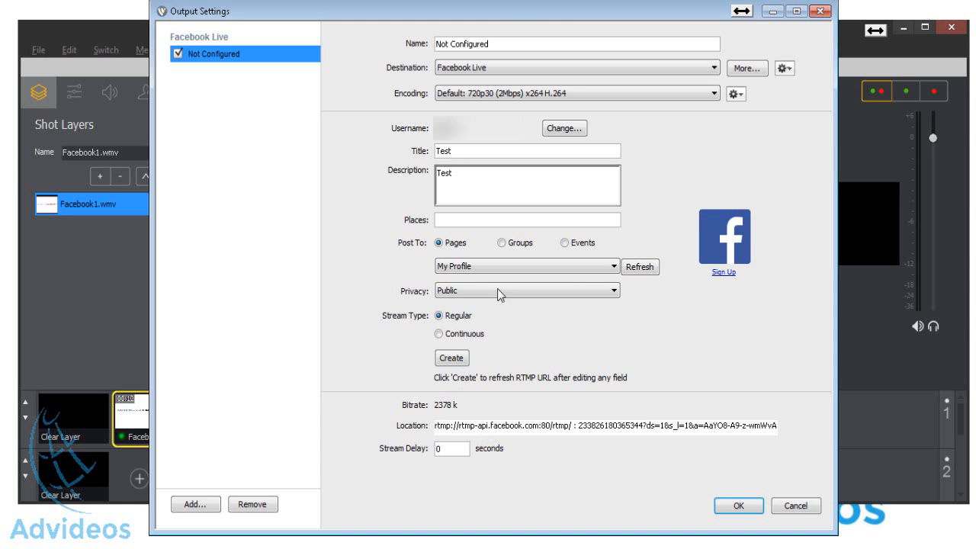
pyautogui.moveTo(516, 42)
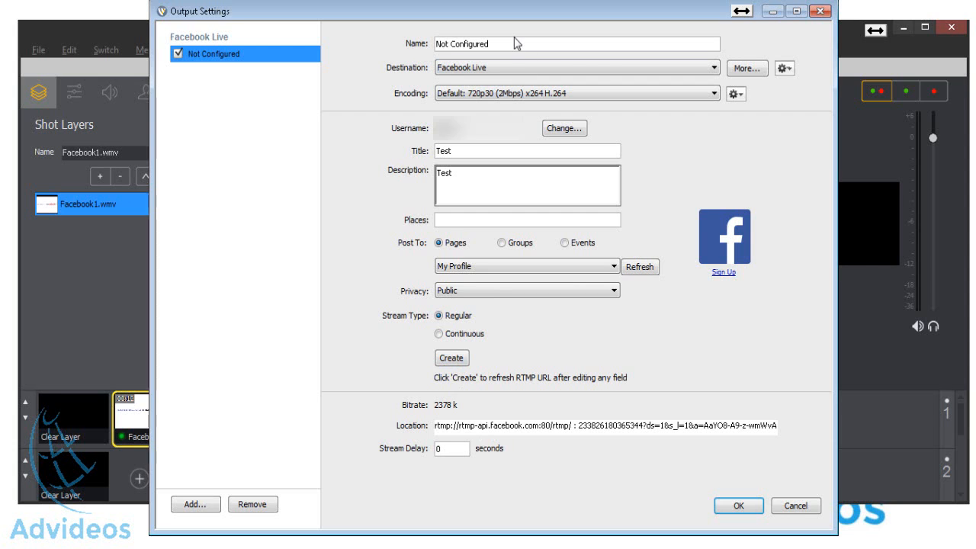
# - Rename the output from its placeholder name to 'Facebook'
pyautogui.tripleClick(576, 43)
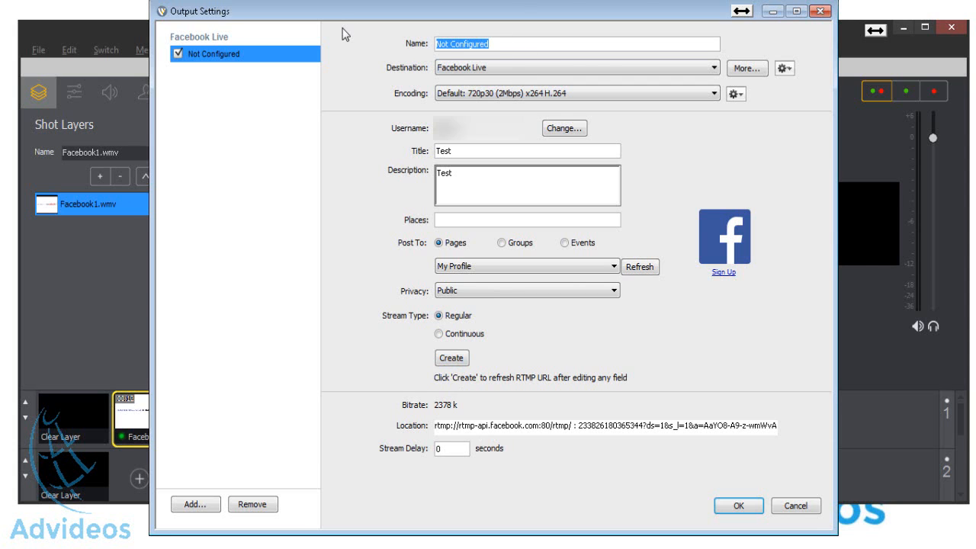
pyautogui.write('Facebook')
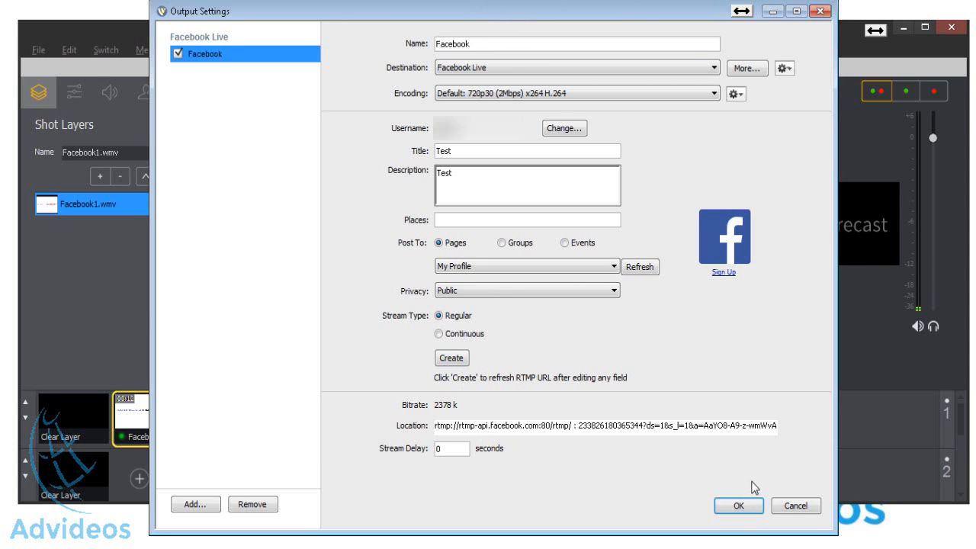
# - Save the Facebook output settings and take the Facebook1.wmv shot live
pyautogui.click(738, 506)
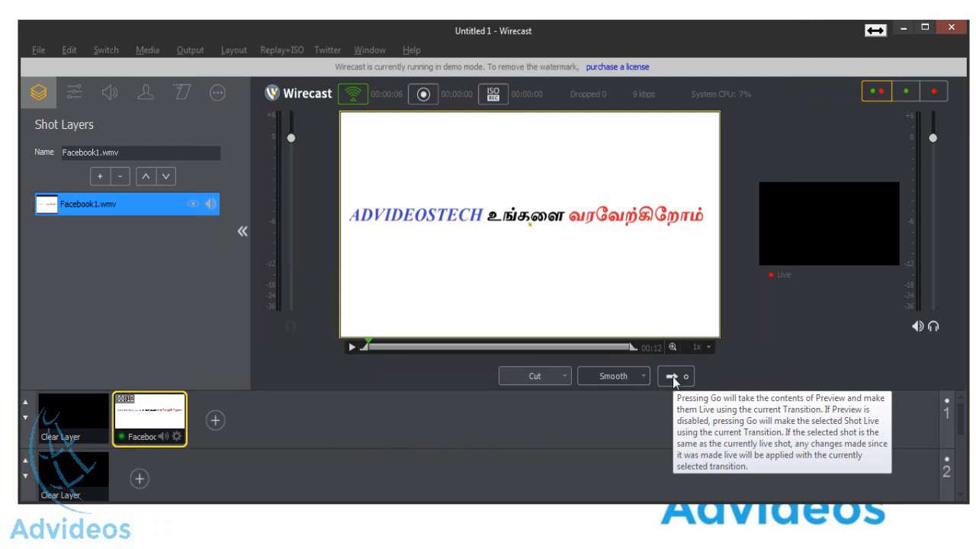
pyautogui.click(674, 375)
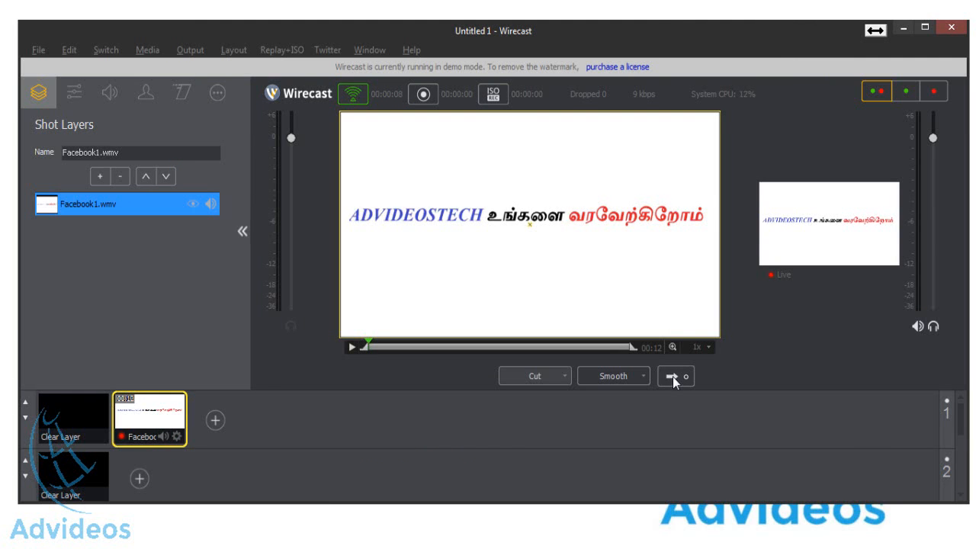
pyautogui.moveTo(877, 91)
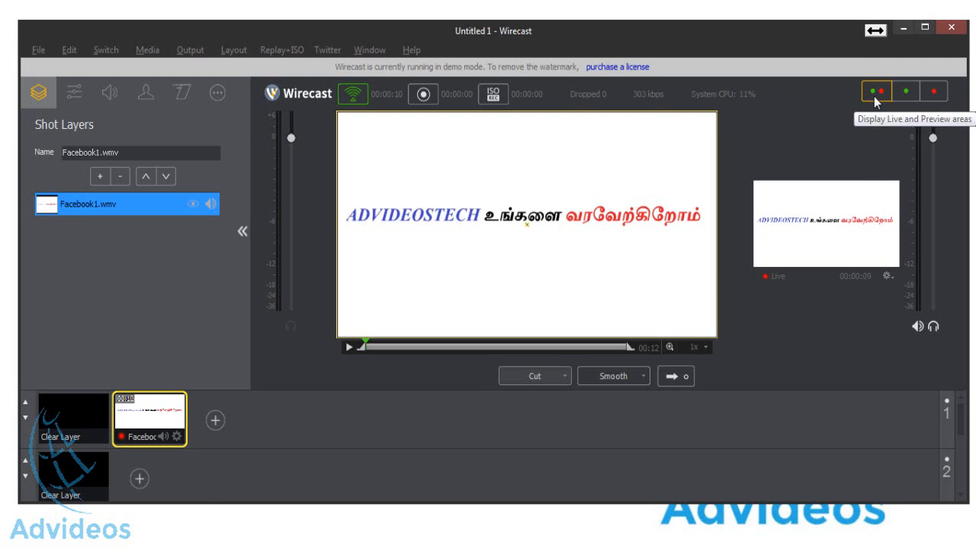